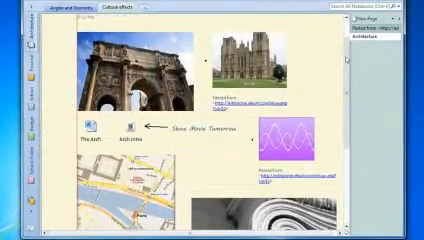
scroll(down, 3)
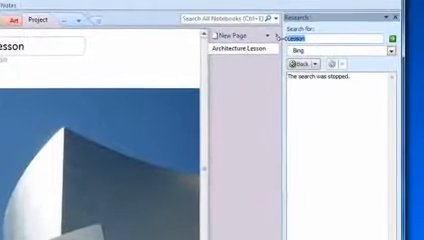
text(eiffel towe)
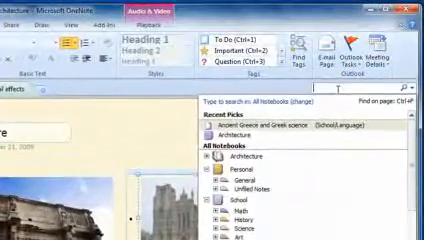
text(greece)
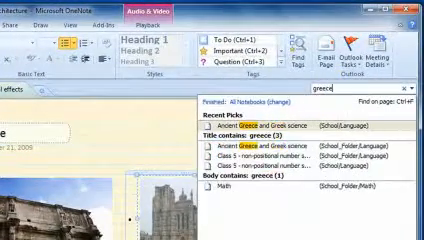